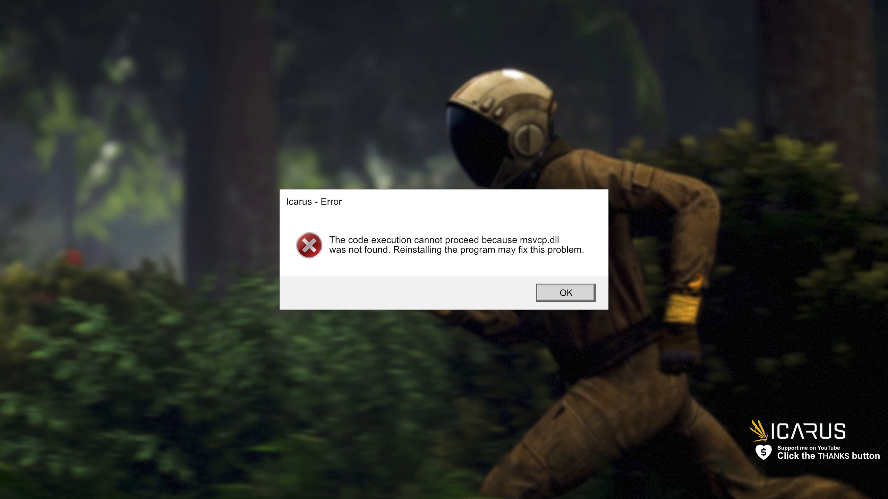
Step: Dismiss the Icarus error about msvcp.dll not being found
left_click(564, 292)
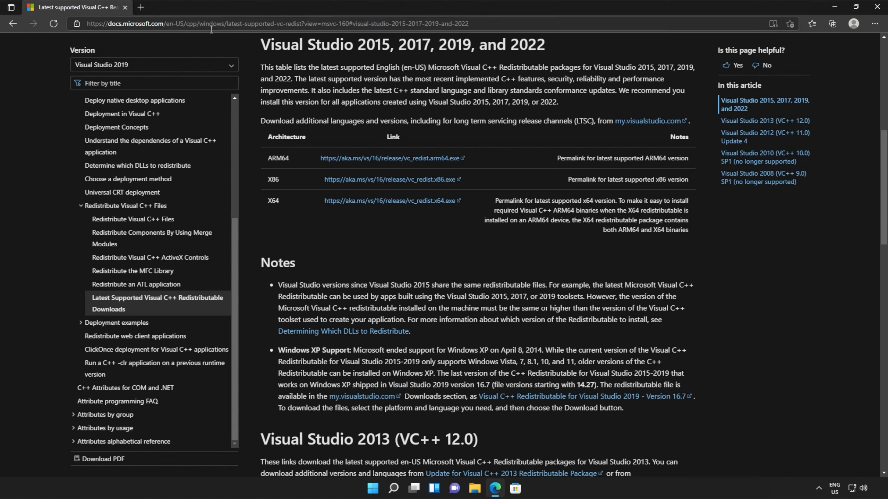
mouse_move(413, 45)
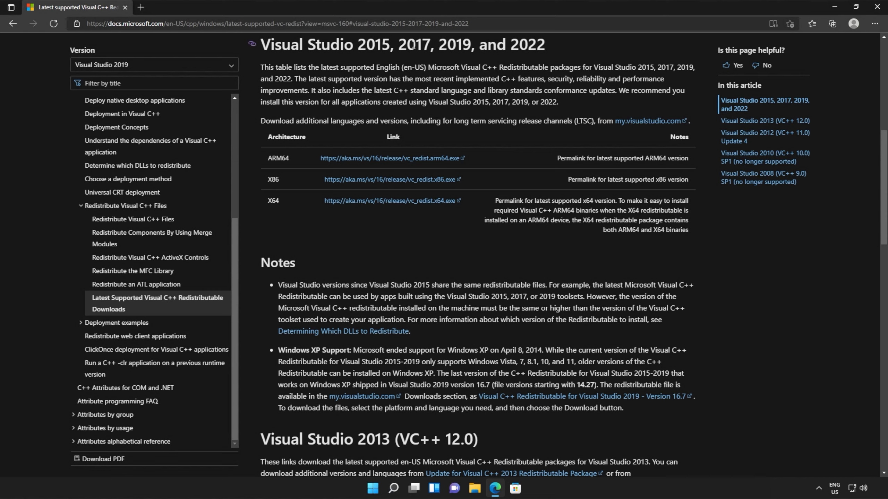
mouse_move(550, 62)
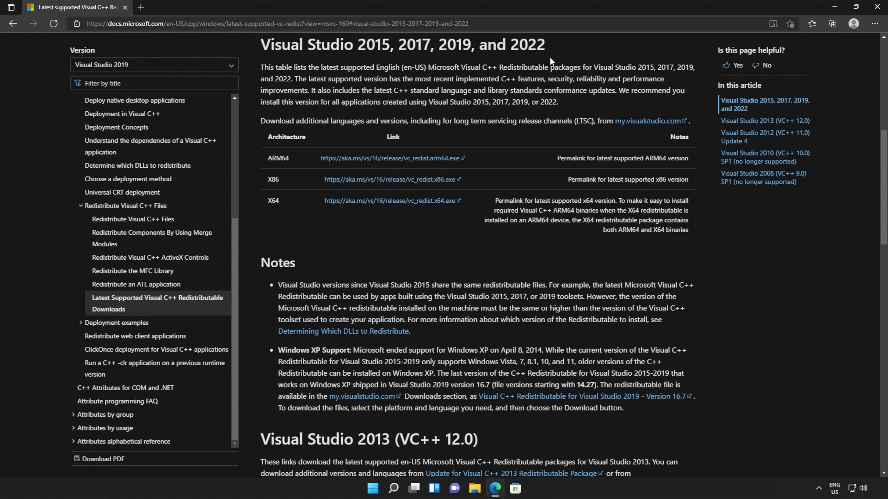
mouse_move(358, 174)
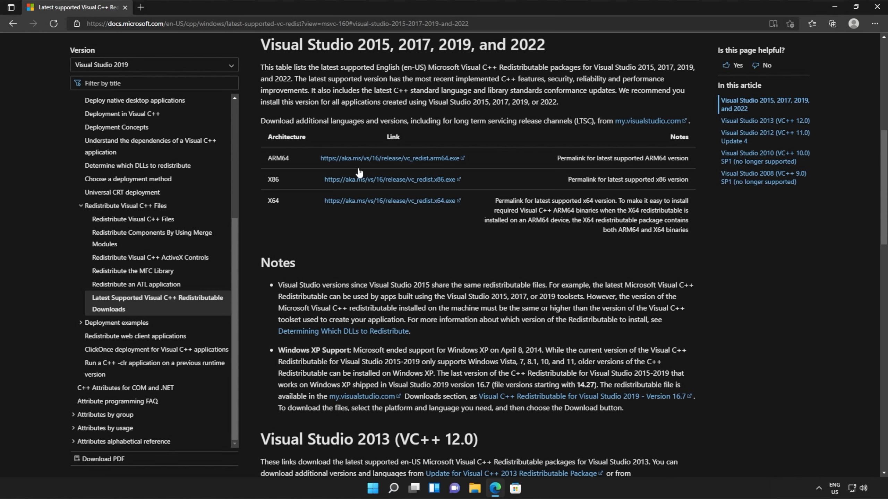
Step: Download both vc_redist.x86.exe and vc_redist.x64.exe from the Latest Supported Visual C++ Redistributable table
double_click(273, 179)
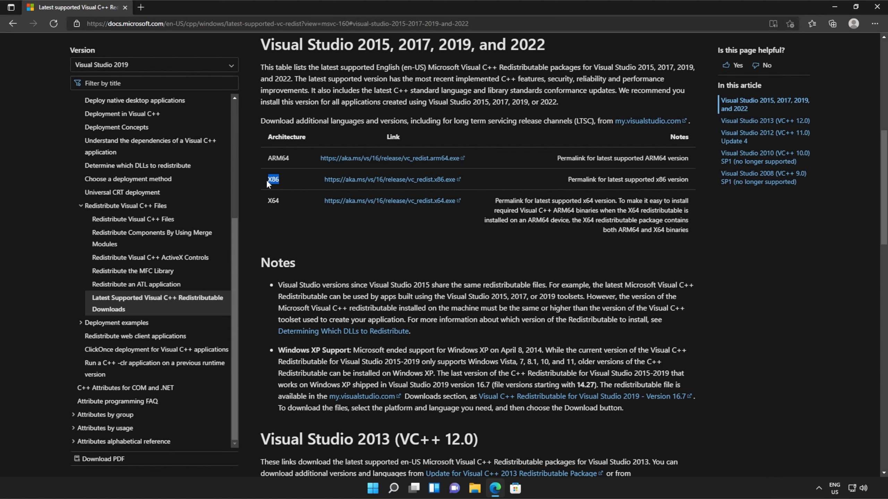
mouse_move(387, 179)
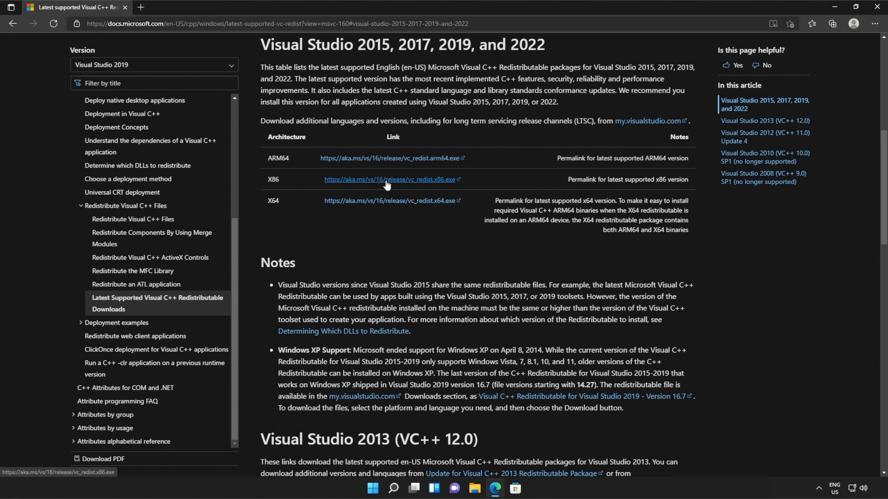
left_click(390, 180)
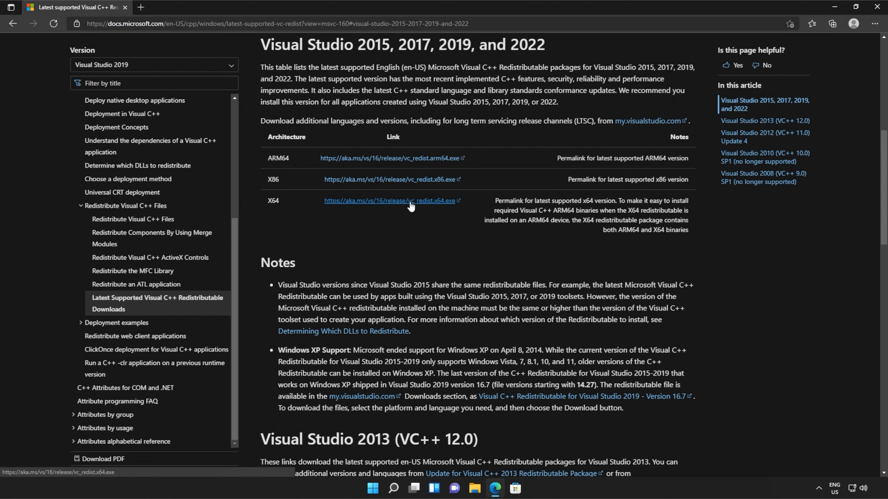
left_click(834, 24)
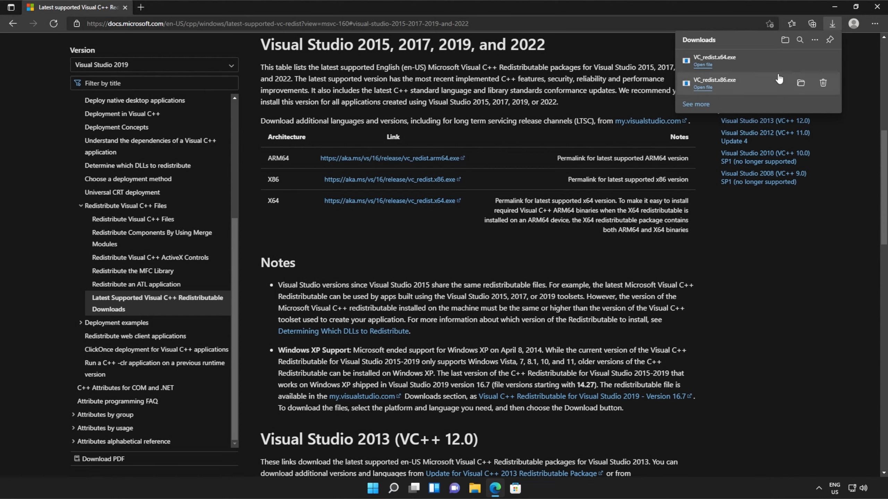
mouse_move(757, 97)
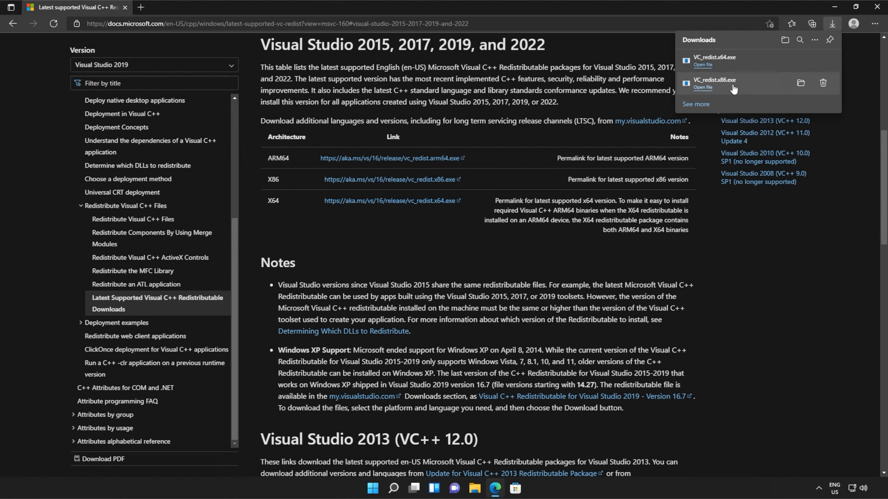
mouse_move(724, 90)
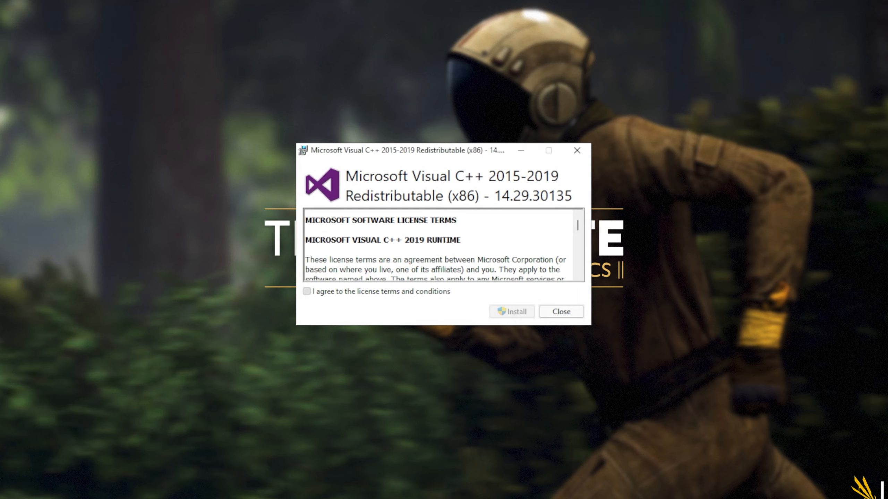
Step: Install the x86 Visual C++ 2015-2019 redistributable, approving UAC, and close the finished setup
left_click(511, 312)
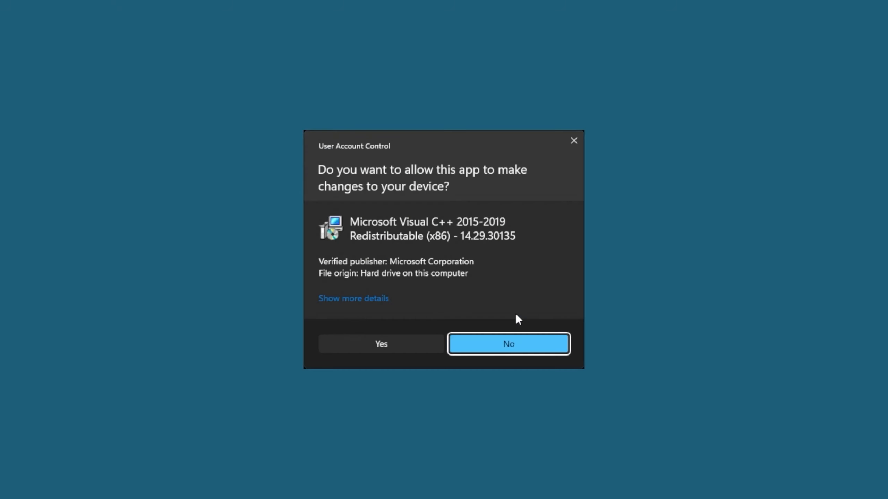
mouse_move(422, 349)
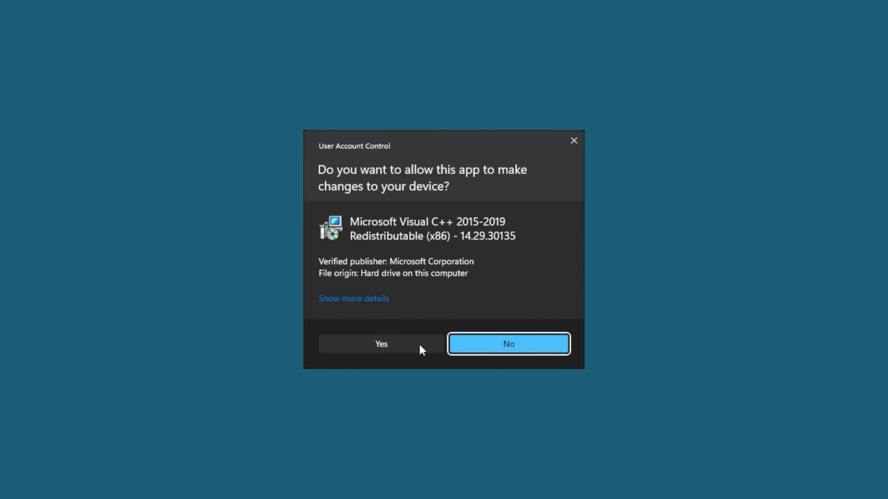
left_click(381, 344)
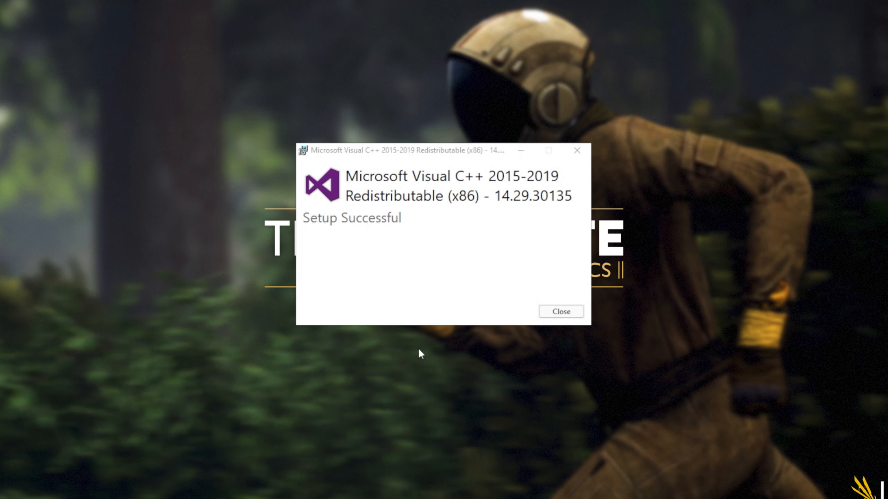
left_click(559, 312)
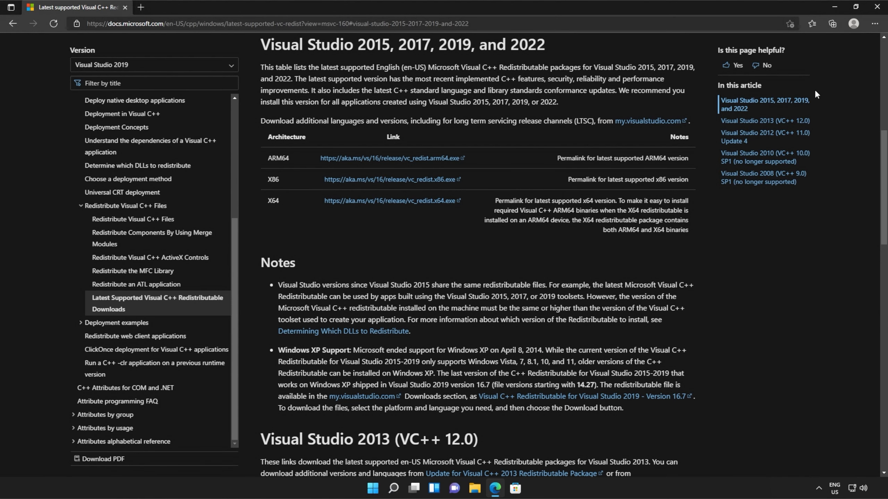
Step: Launch VC_redist.x64.exe from Edge's downloads list
left_click(832, 22)
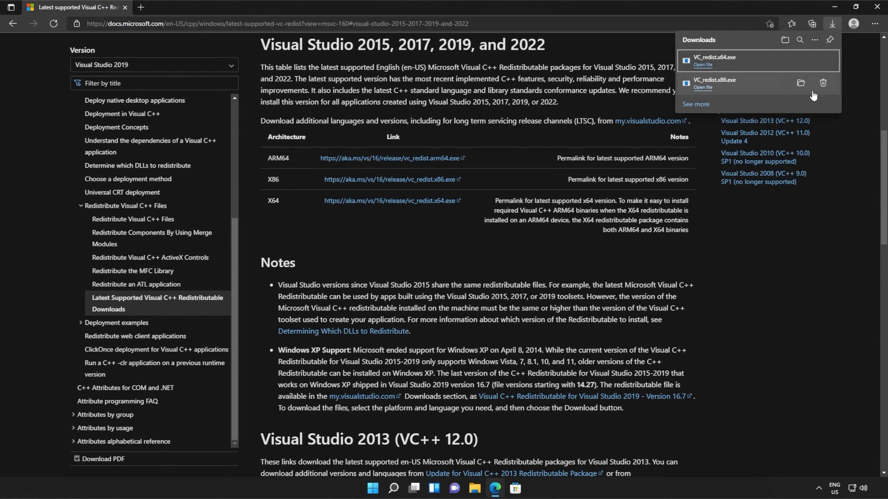
mouse_move(744, 64)
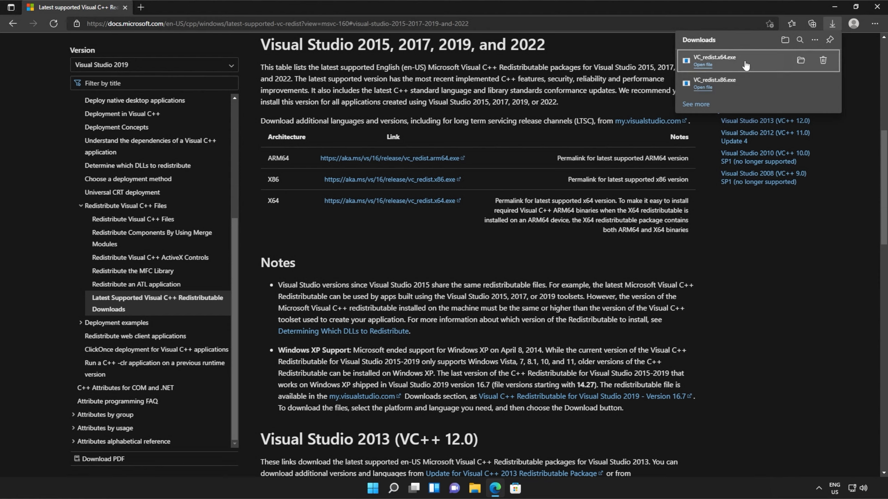
mouse_move(768, 59)
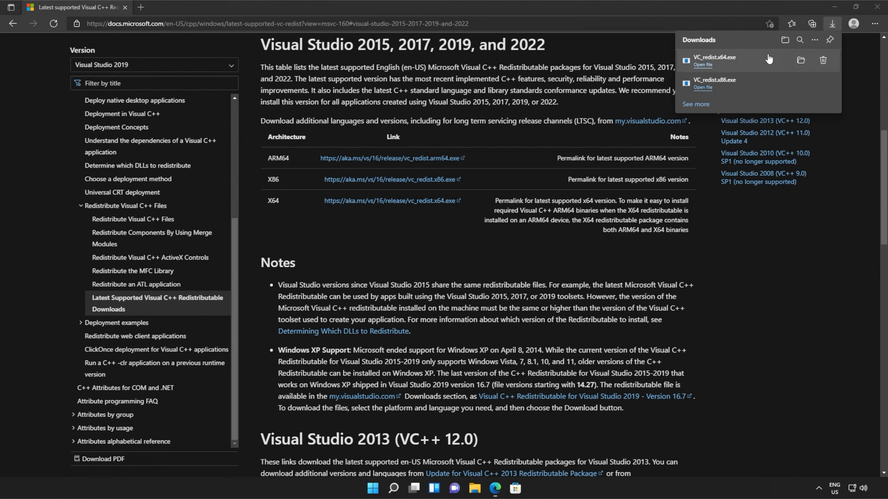
left_click(703, 64)
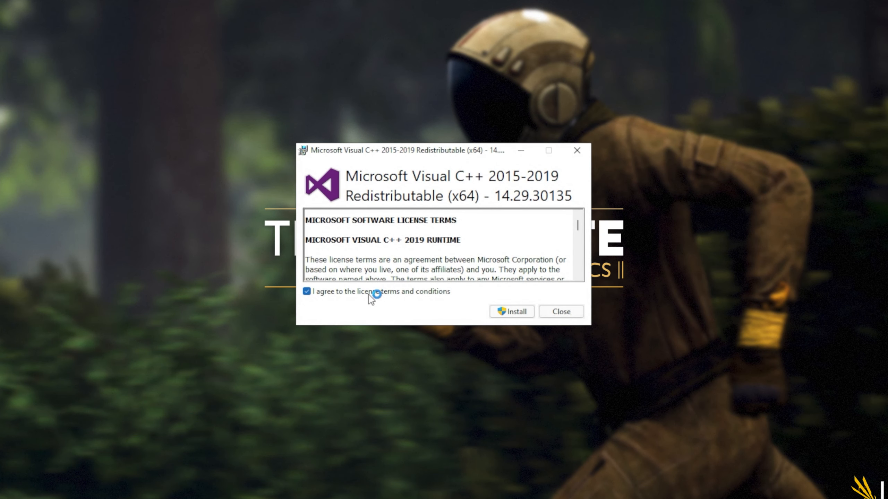
Step: Start installing the x64 Visual C++ 2015-2019 redistributable and approve the UAC prompt
left_click(511, 311)
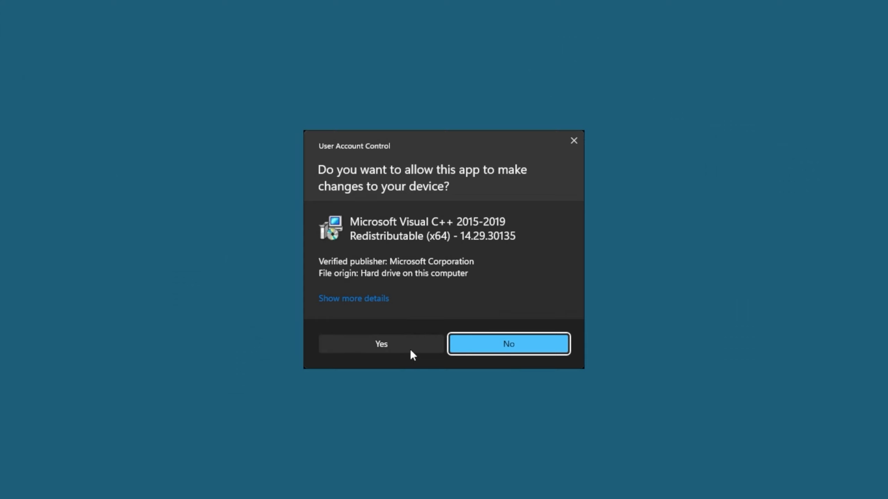
left_click(381, 344)
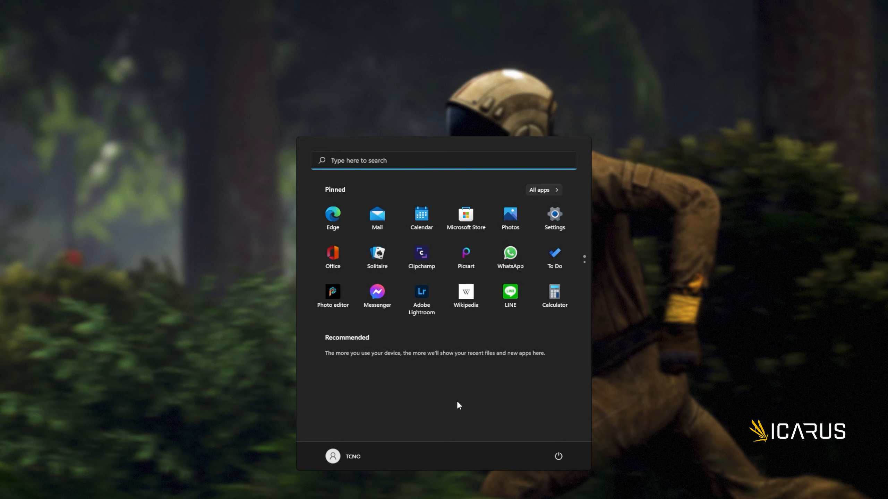
Step: Run Command Prompt as administrator from Start search and enter sfc /scannow
type("cmd")
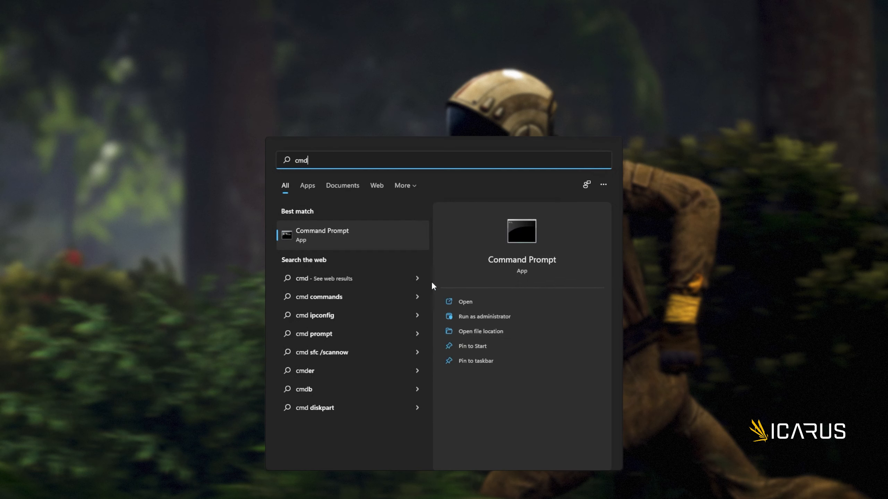
right_click(351, 234)
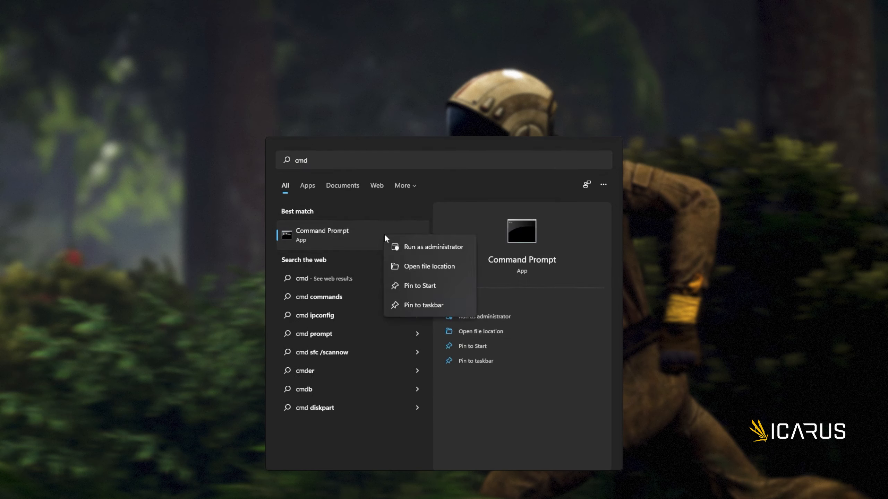
left_click(434, 246)
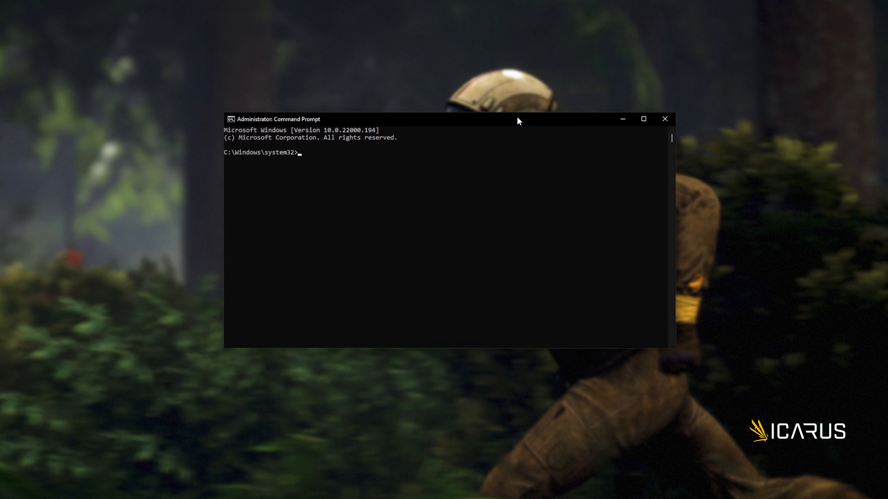
type("sfc /scannow")
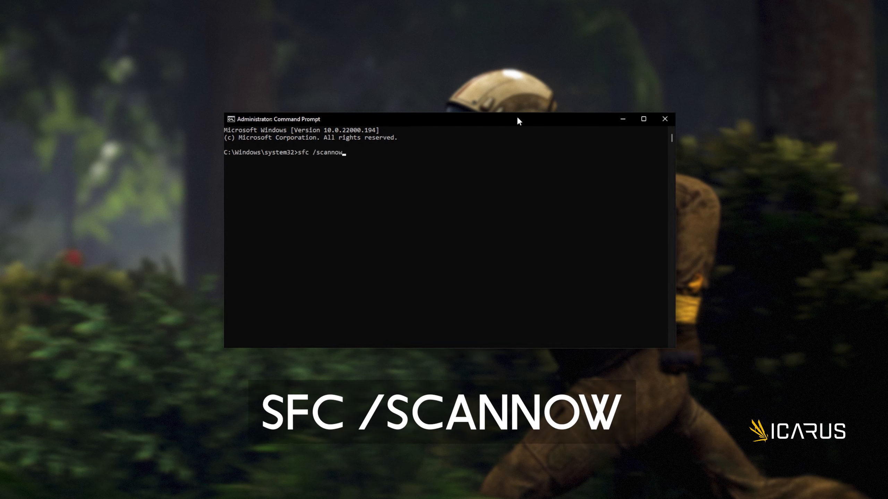